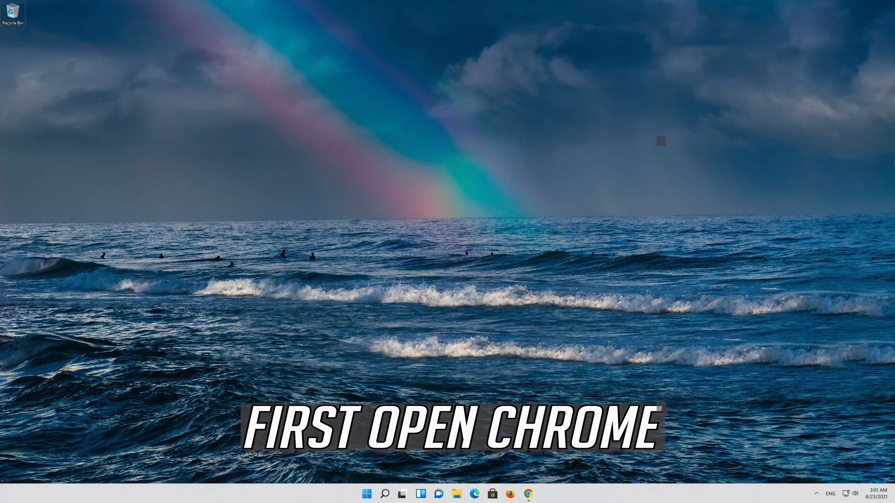
- Launch Google Chrome from the taskbar and bring up its three-dot main menu
click(528, 494)
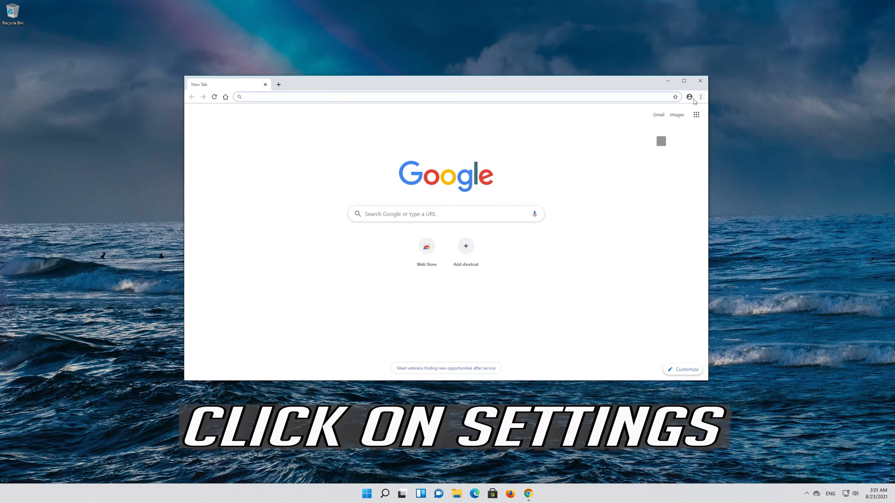
click(700, 96)
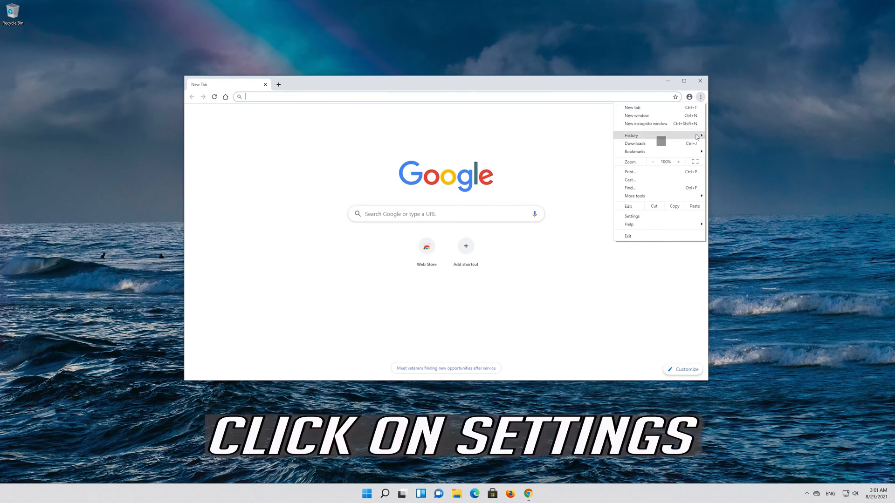
mouse_move(631, 215)
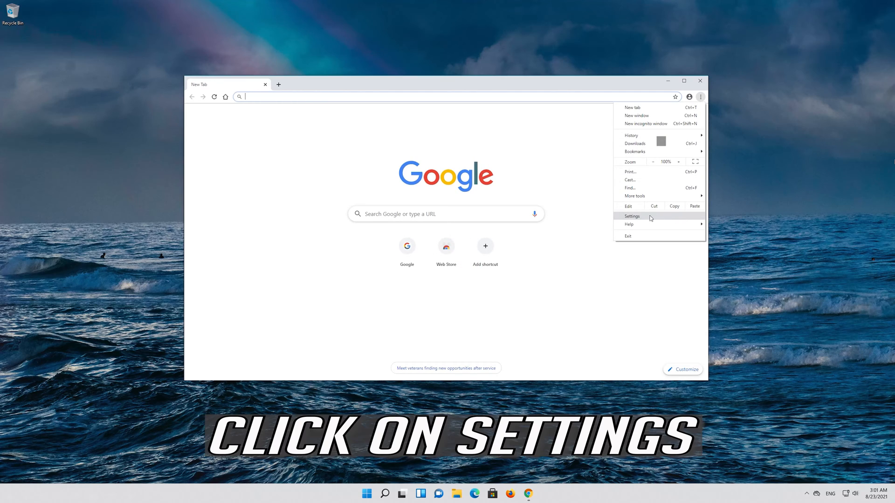
- Go to Chrome Settings and expand the Advanced section down to Privacy and security
click(632, 216)
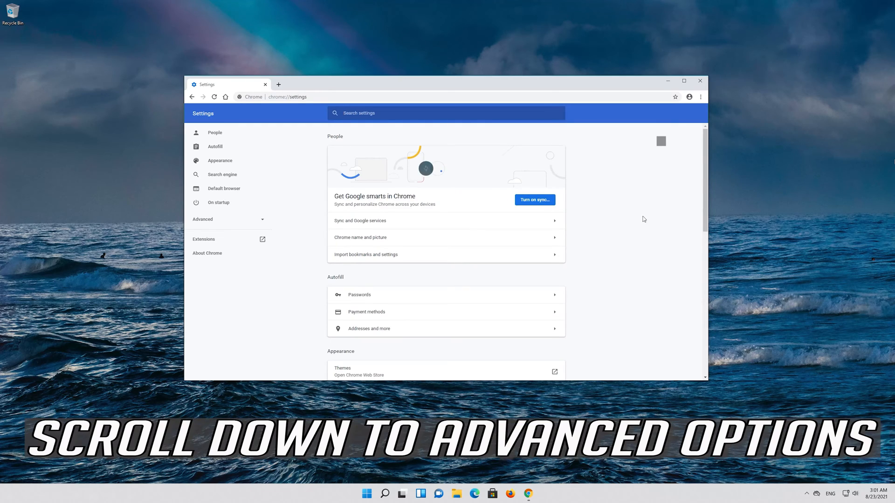
scroll(down, 3)
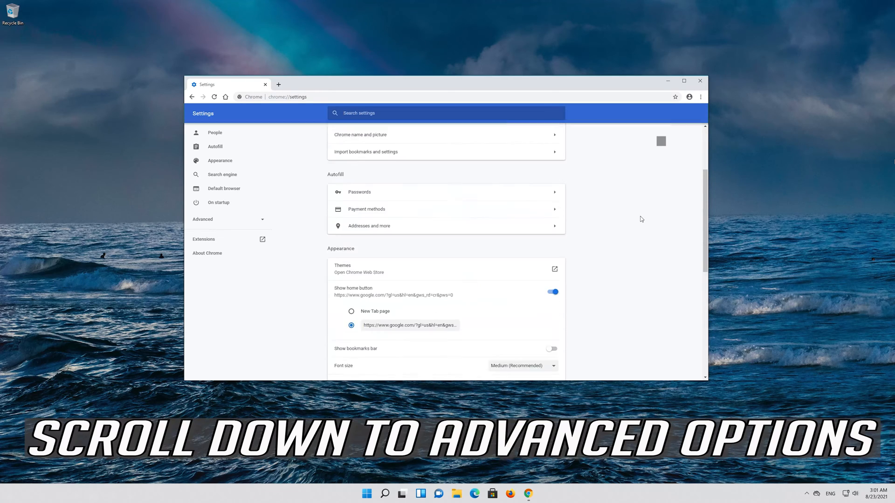
scroll(down, 3)
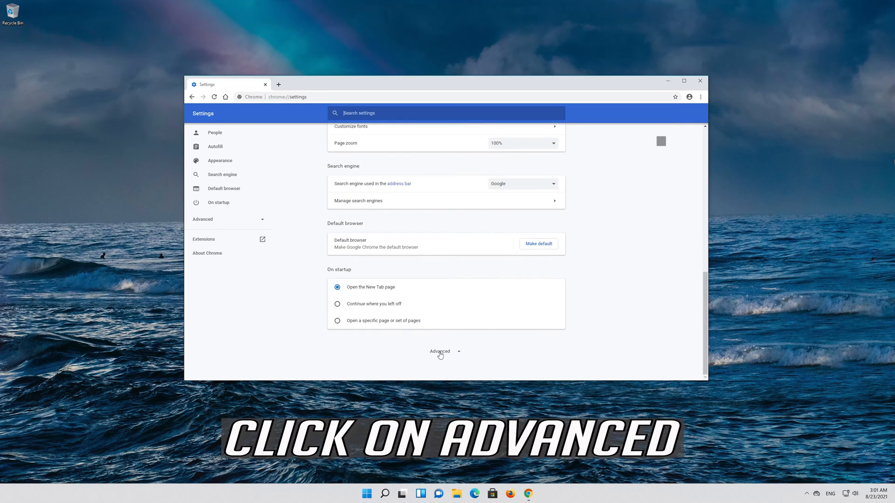
click(439, 351)
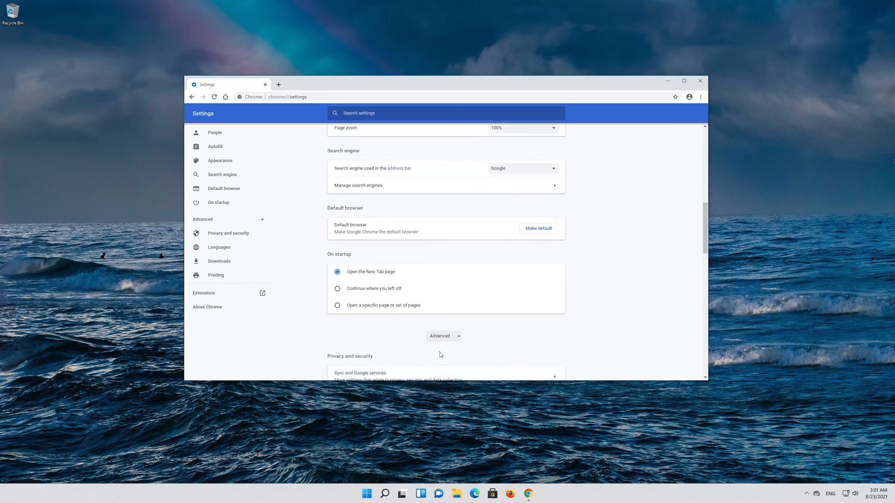
scroll(down, 3)
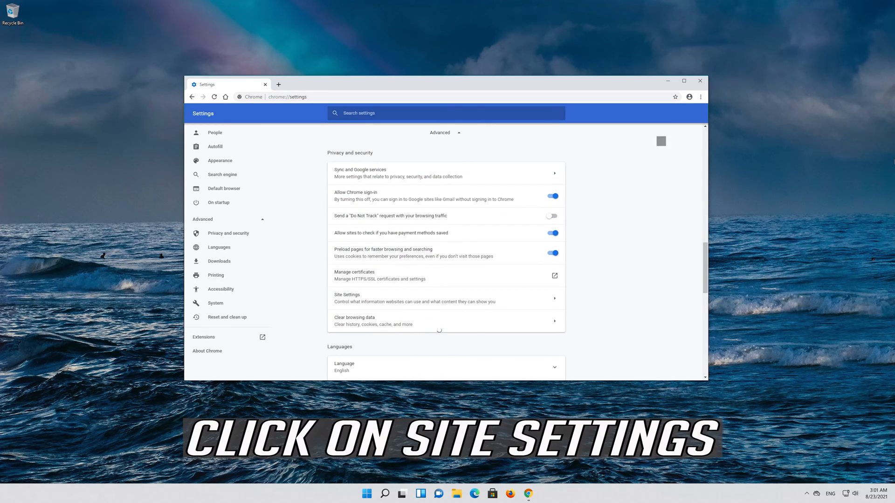
mouse_move(354, 302)
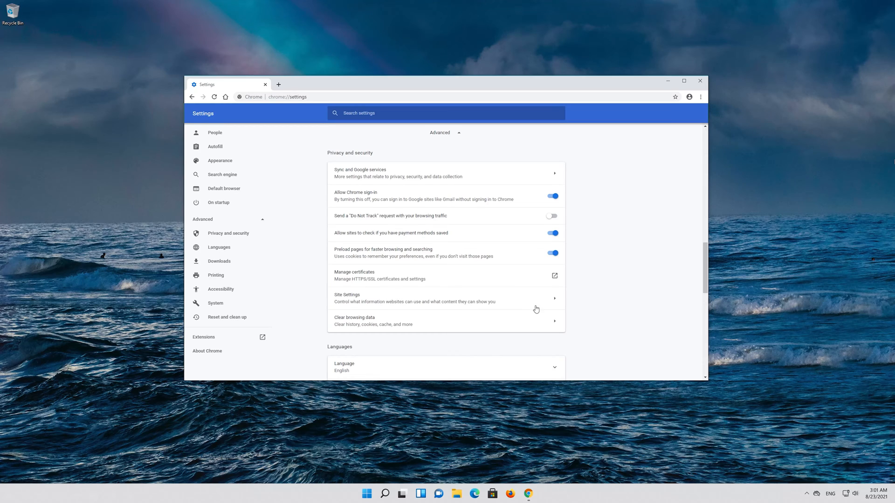
mouse_move(381, 301)
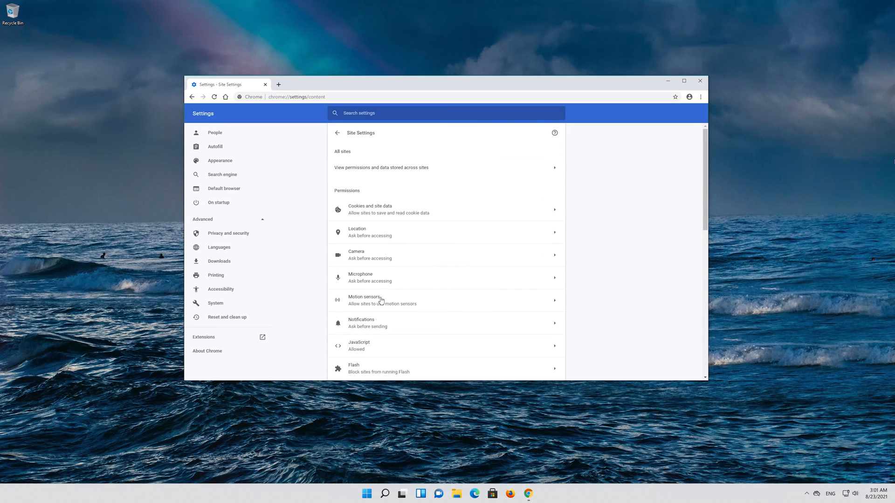
- Switch on 'Allow sites to play sound' in Site Settings, then return to the Google homepage
scroll(down, 3)
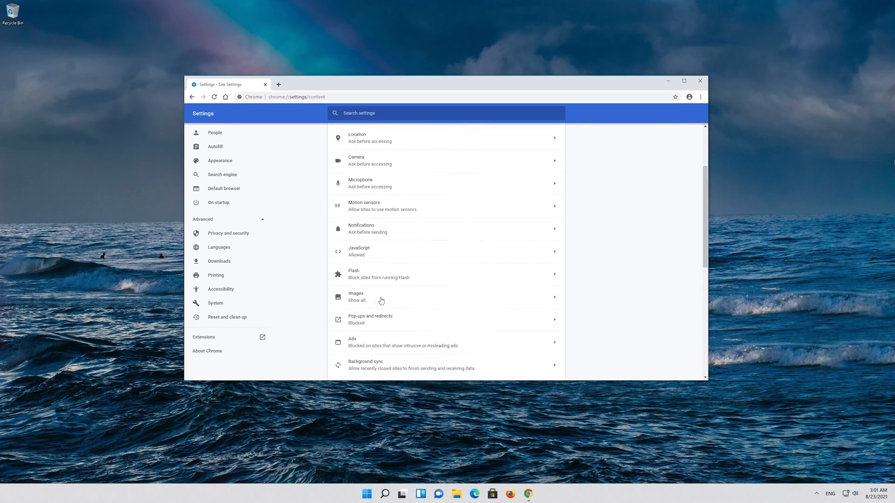
scroll(down, 3)
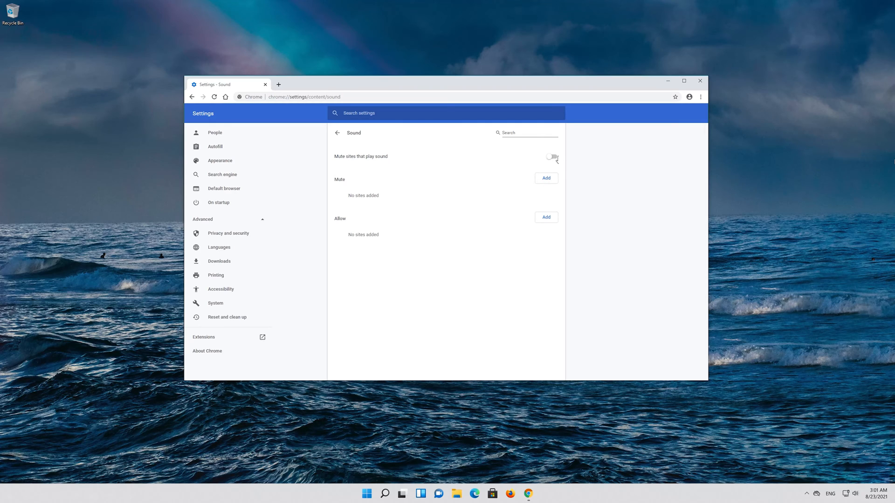
click(550, 156)
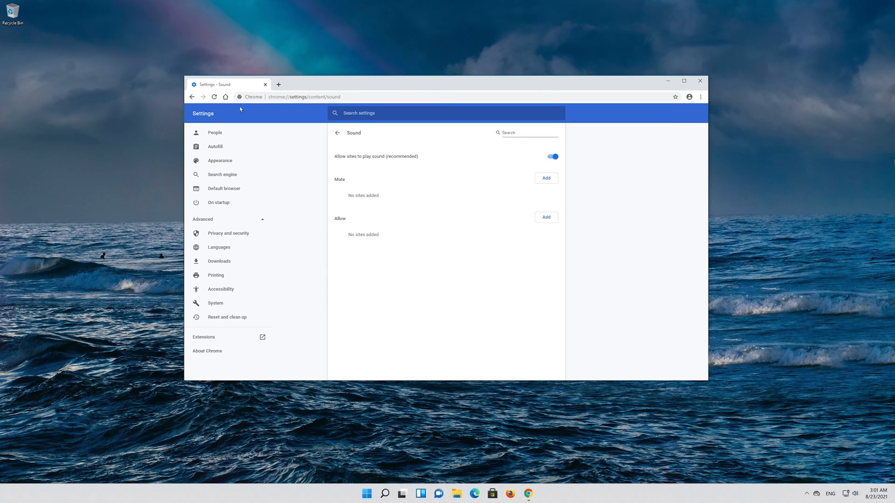
click(224, 96)
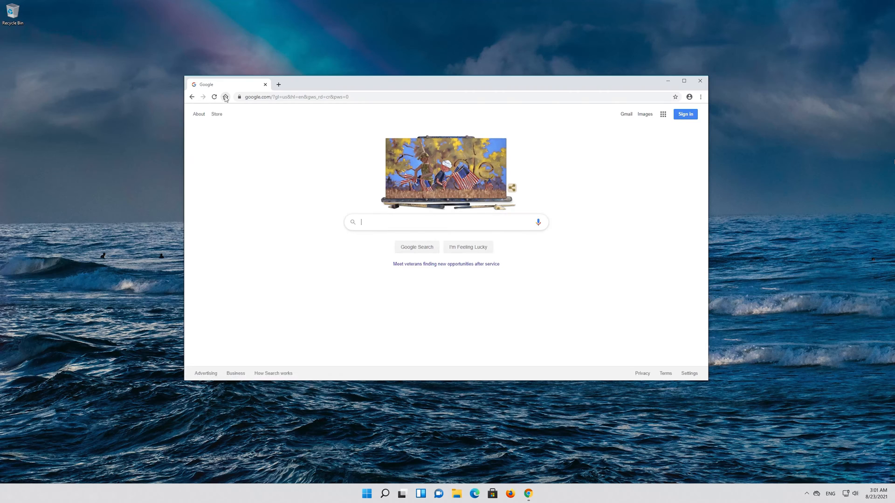
- Search Windows for 'settings' and launch the Settings app on its System page
click(699, 81)
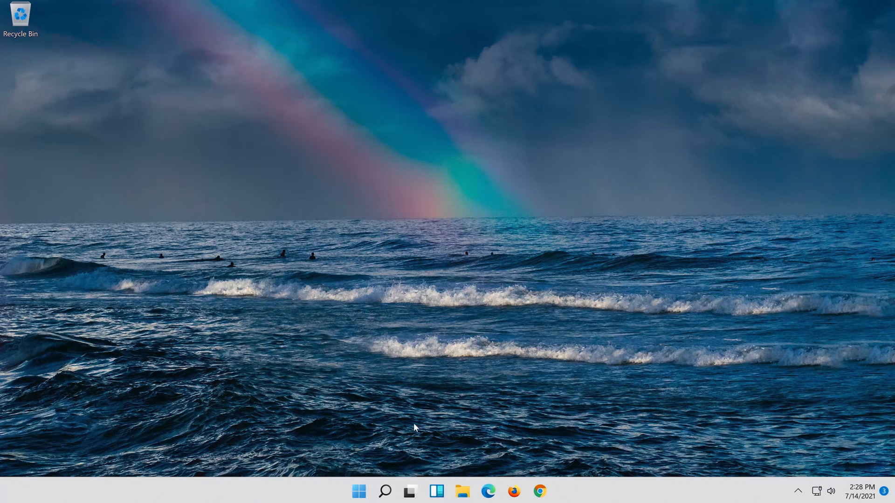
click(384, 492)
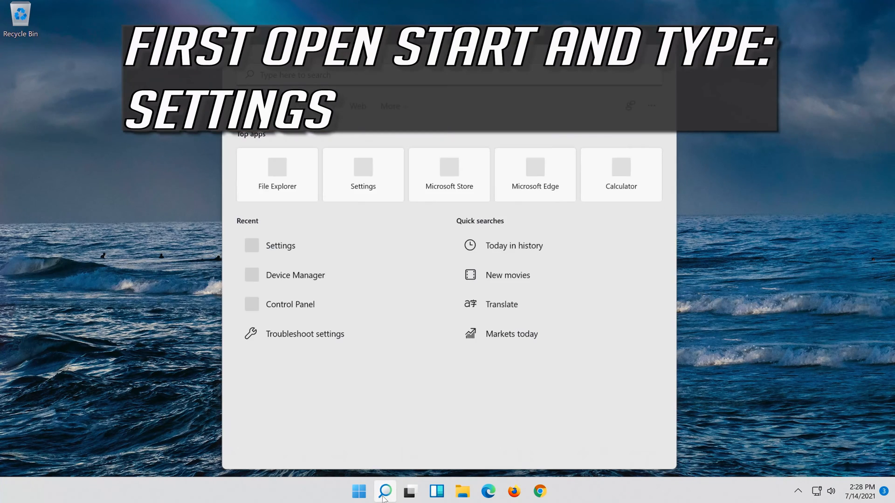
text(settings)
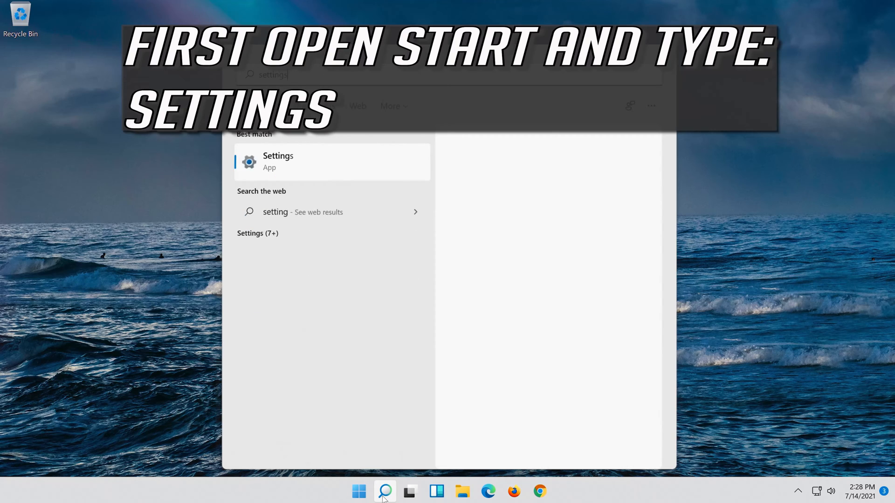
click(278, 161)
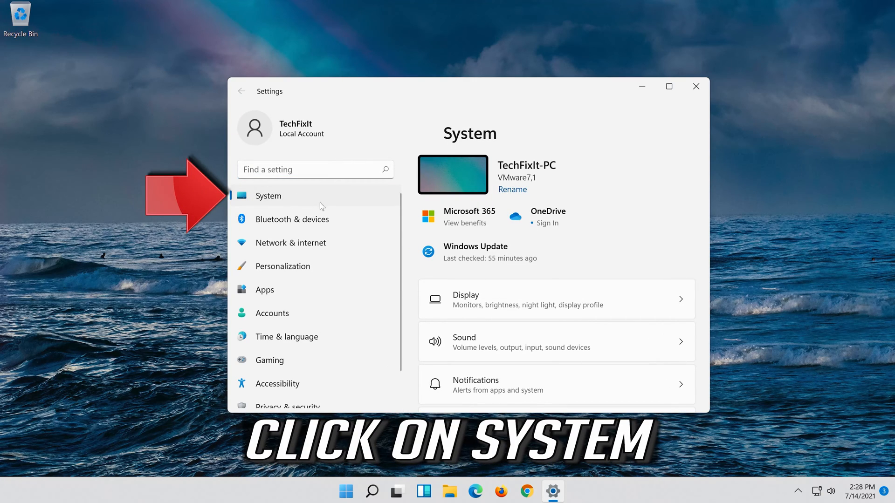
- Go to the Troubleshoot page under System in Windows Settings
scroll(down, 3)
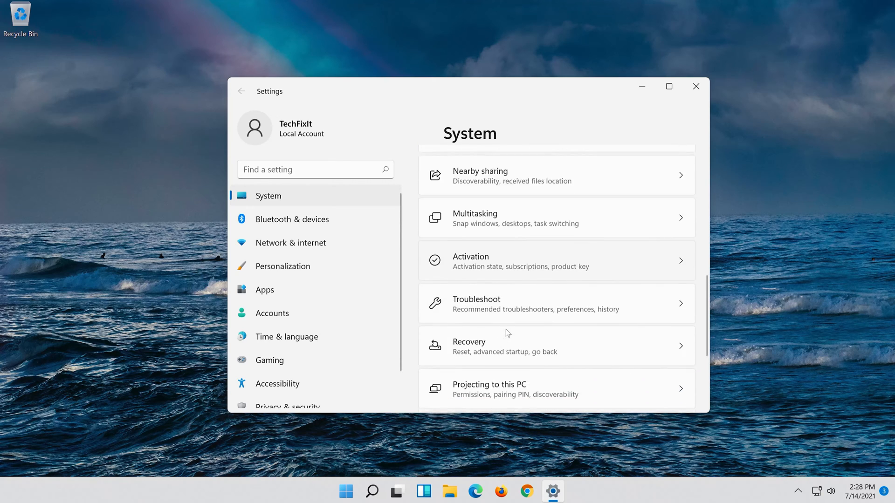
scroll(down, 3)
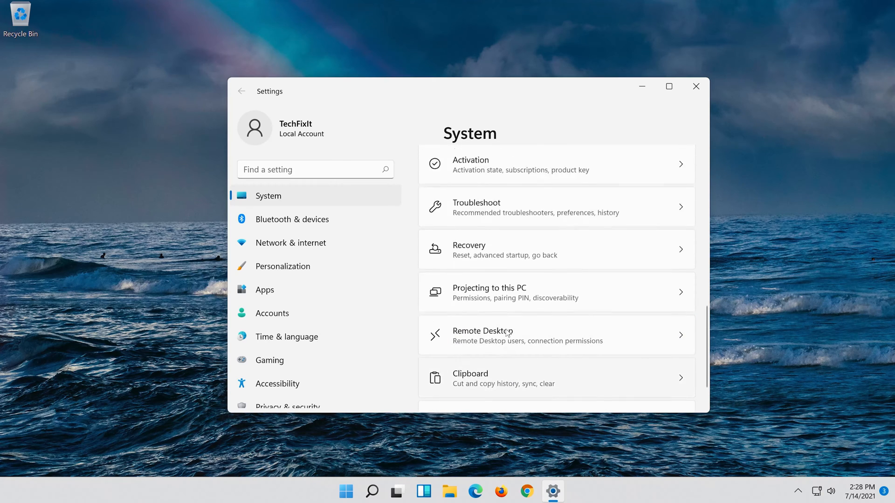
scroll(up, 3)
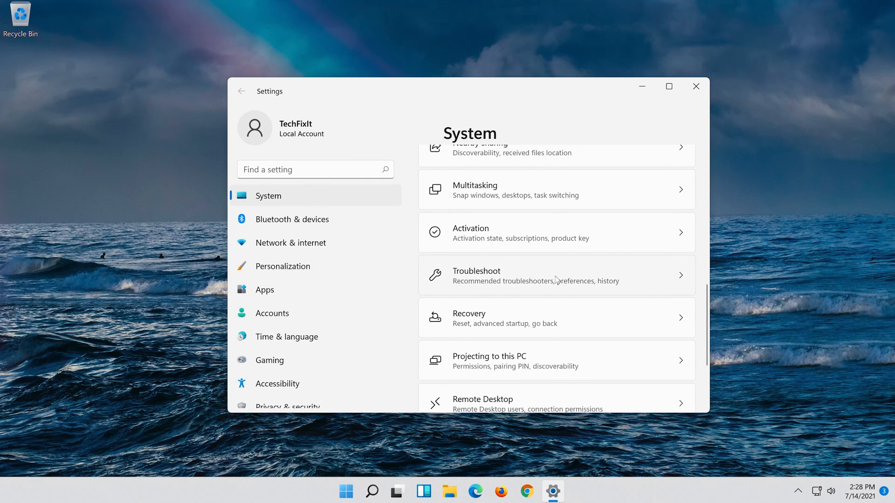
click(556, 275)
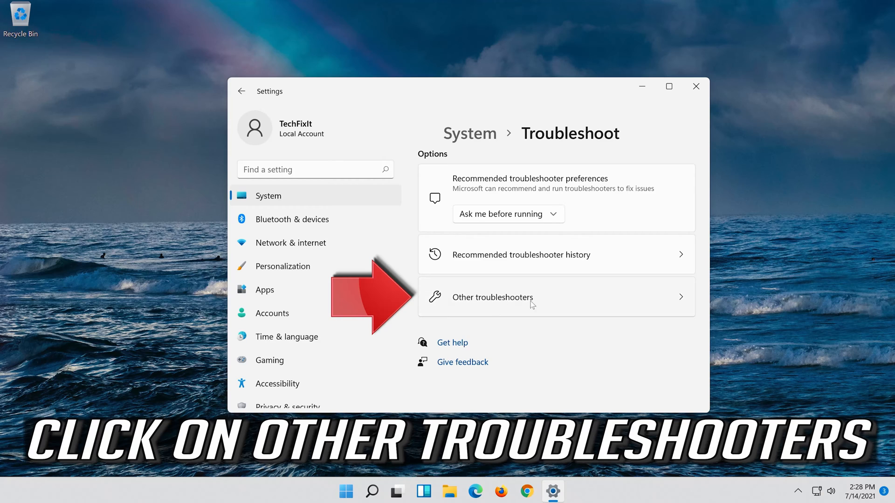
- From Other troubleshooters, run the Playing Audio troubleshooter
click(492, 298)
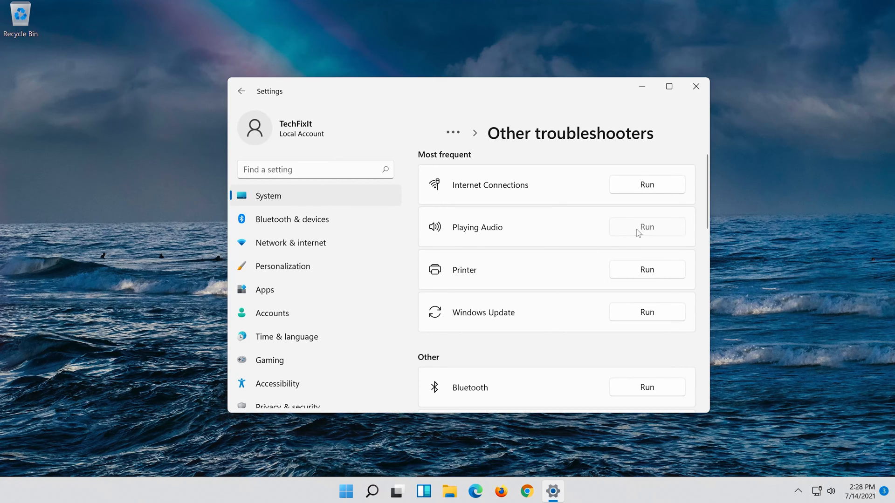
click(646, 227)
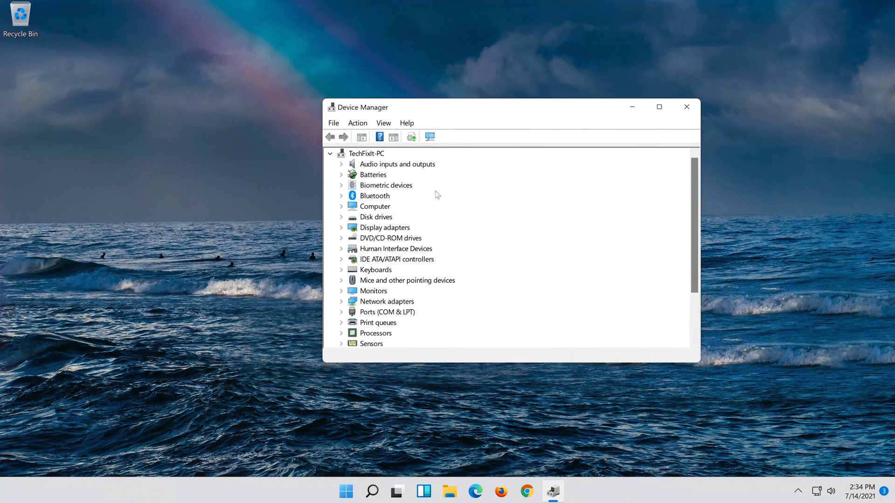
- Expand Sound, video and game controllers and bring up the High Definition Audio Device's context menu
scroll(down, 3)
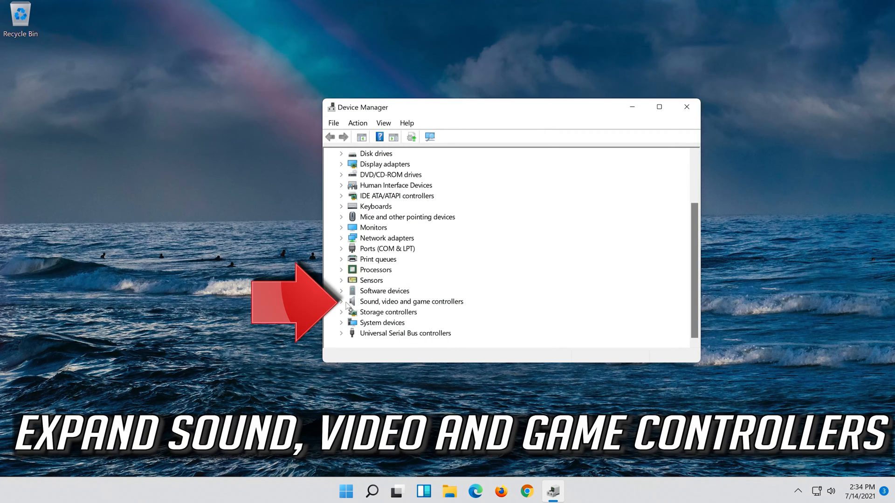
click(341, 301)
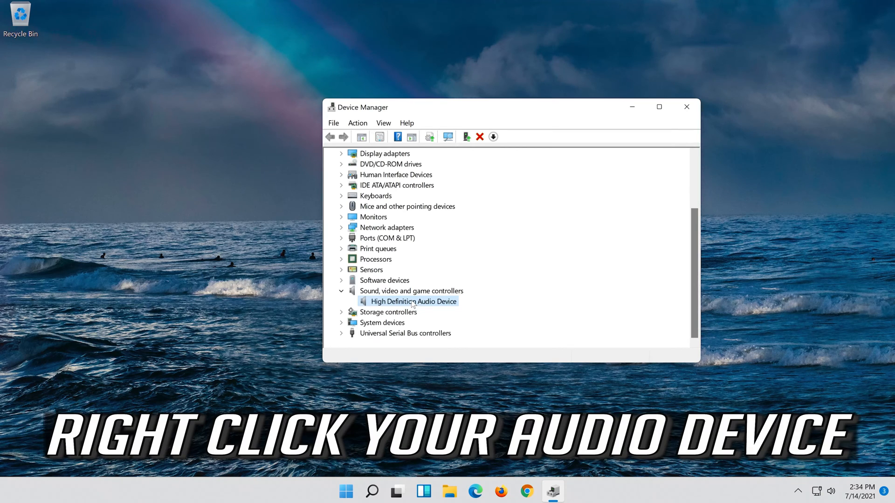
right_click(412, 301)
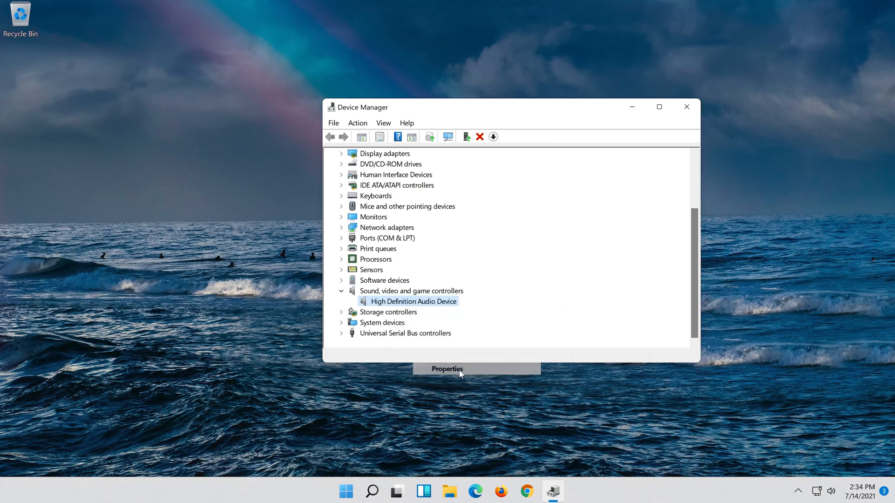
- From the device's Driver properties, uninstall the High Definition Audio Device and confirm
click(446, 369)
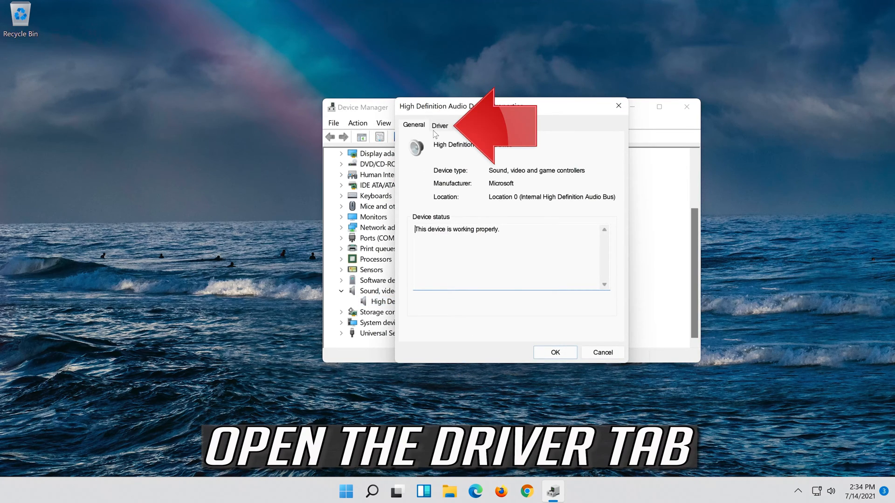
click(439, 126)
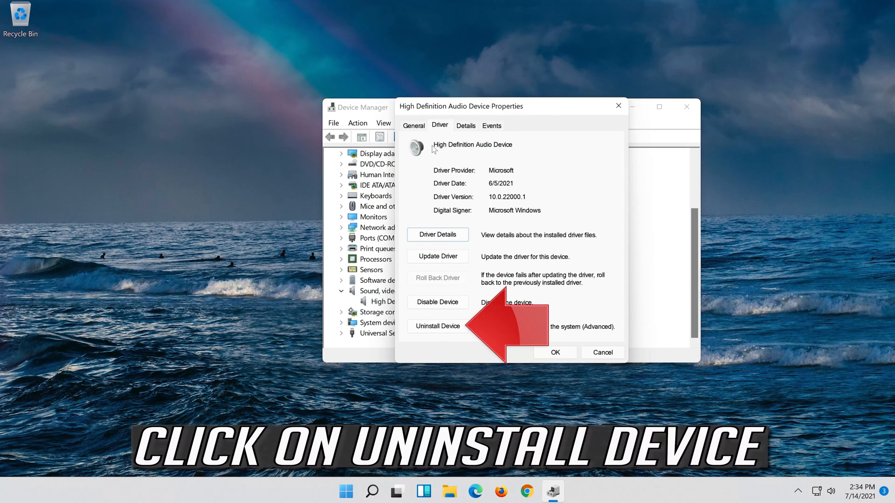
mouse_move(438, 212)
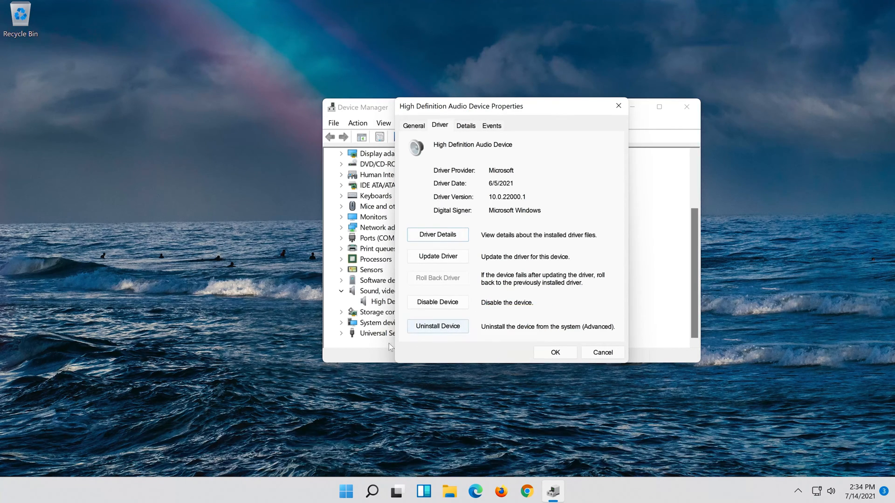
click(437, 326)
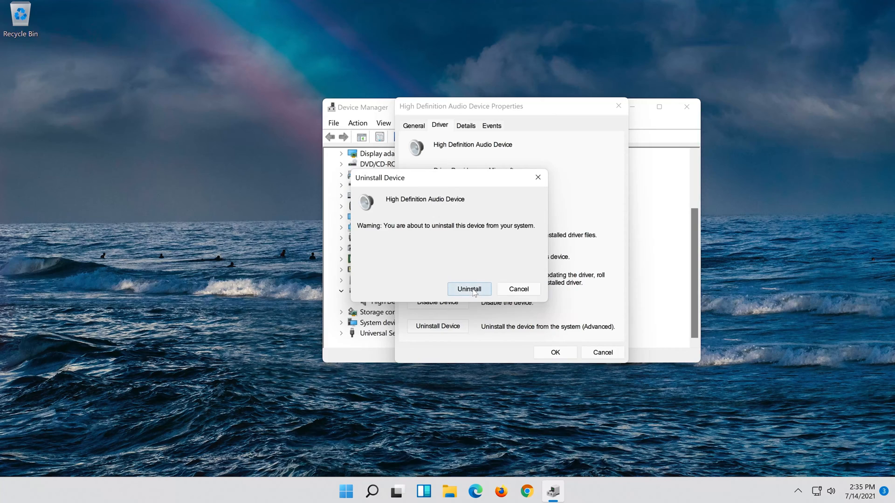
click(469, 289)
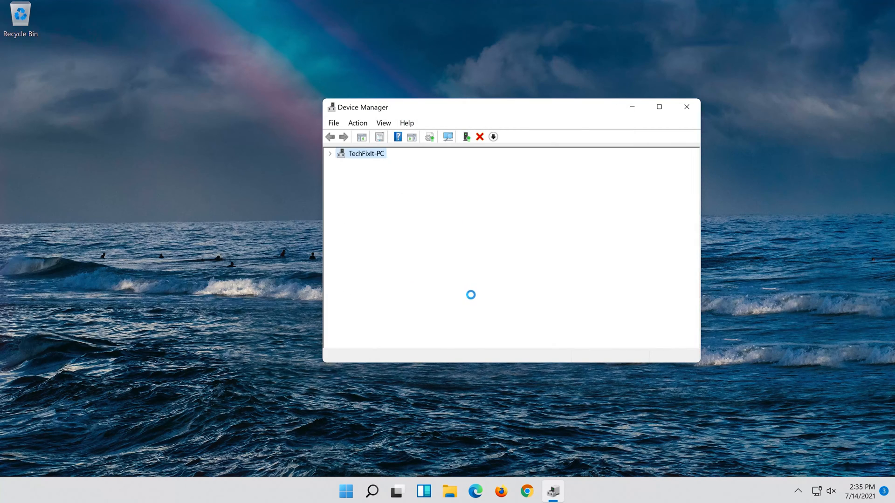
click(330, 152)
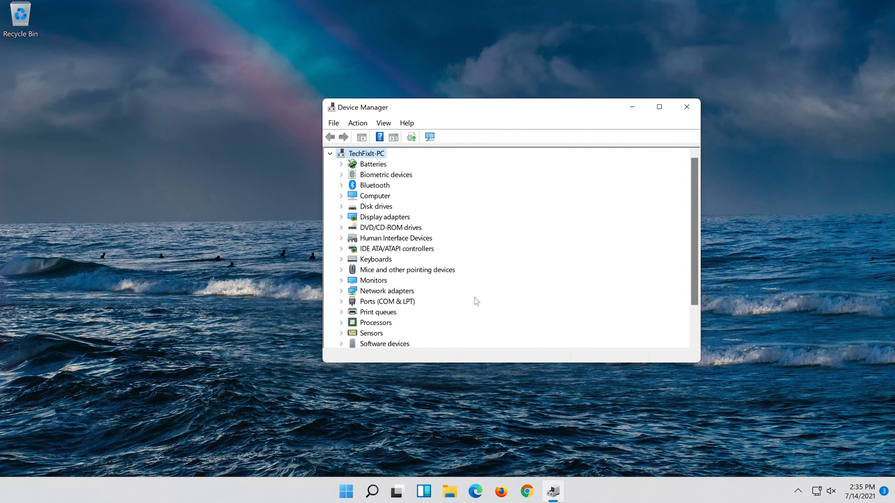
mouse_move(686, 110)
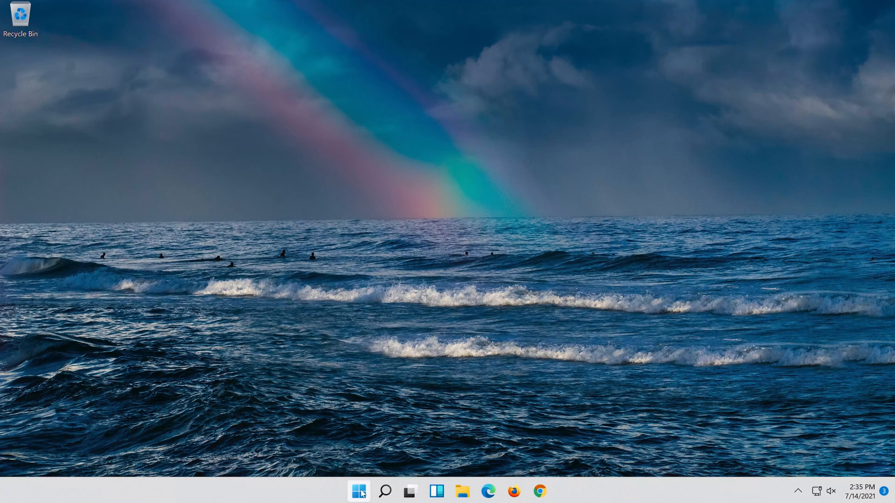
- Restart the PC from the Start menu's Power button to reinstall the audio driver
click(358, 491)
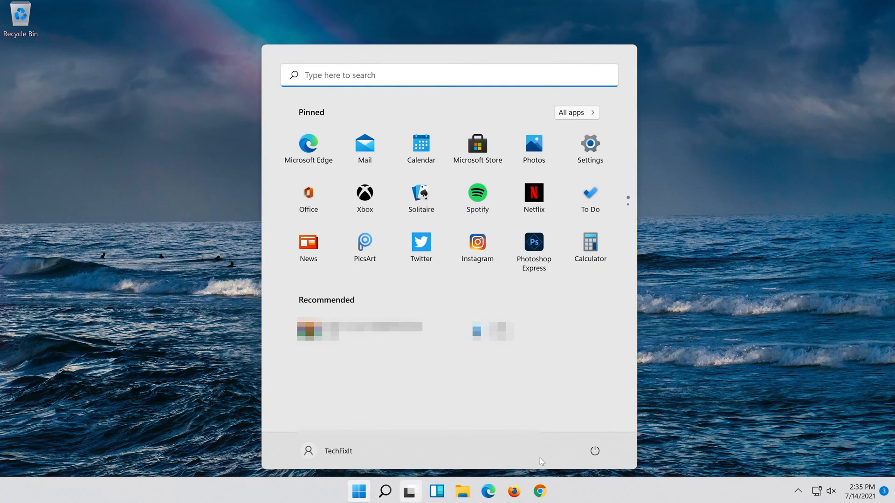
click(594, 450)
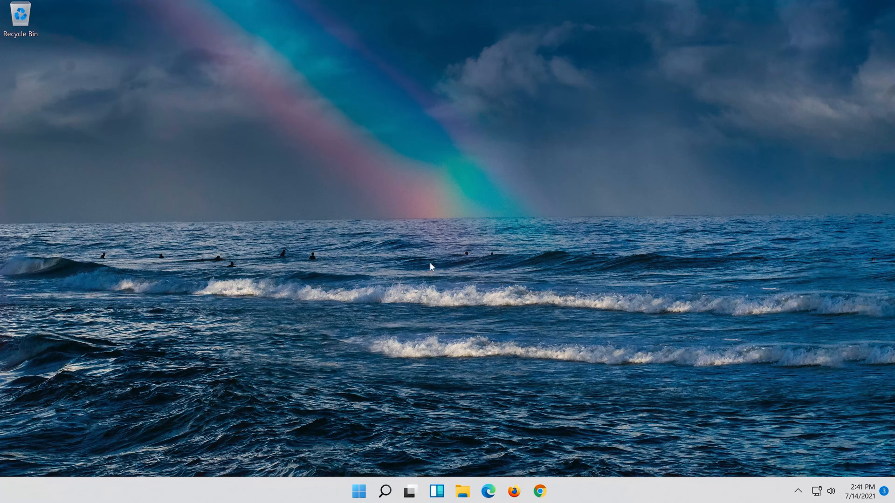
- Search Windows for 'Control Panel' and launch it in category view
click(383, 491)
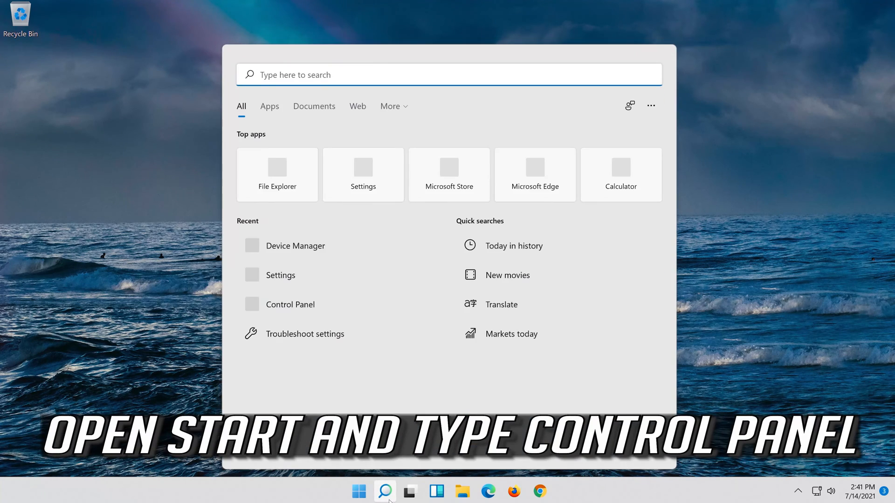
text(Control Panel)
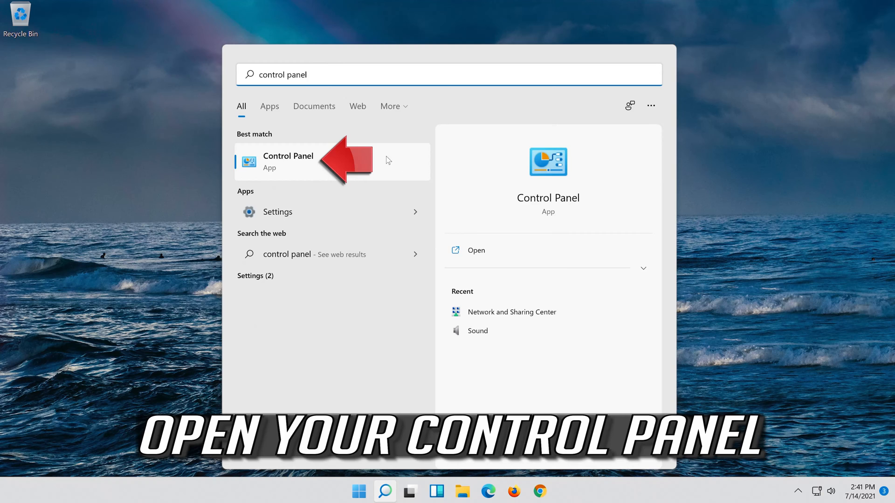
click(288, 161)
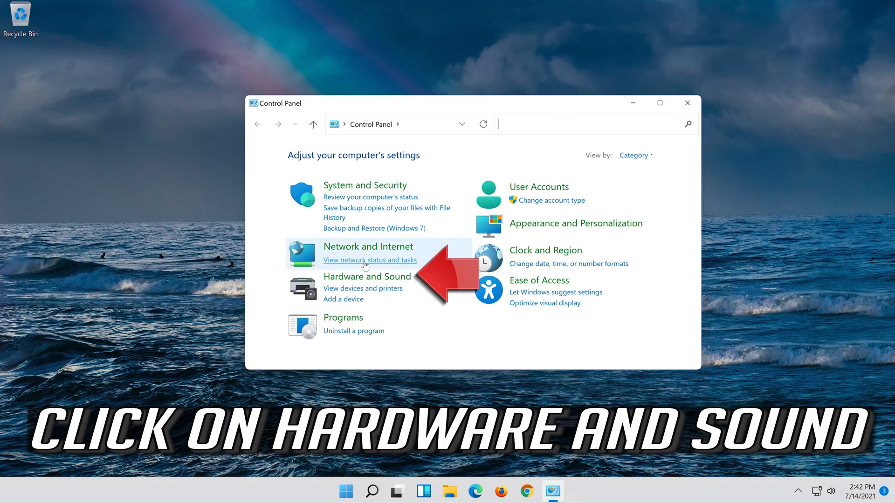
mouse_move(367, 277)
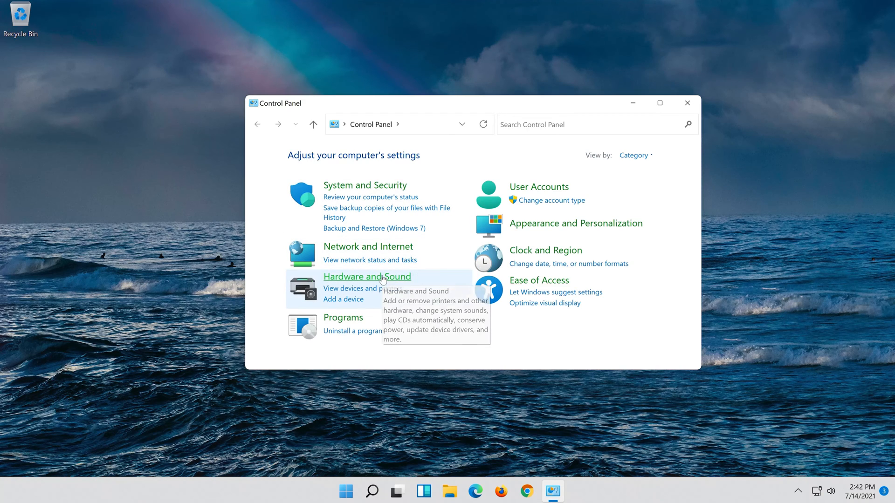
- Reach the Sound dialog's Playback list via Hardware and Sound, showing the Speakers device
click(367, 276)
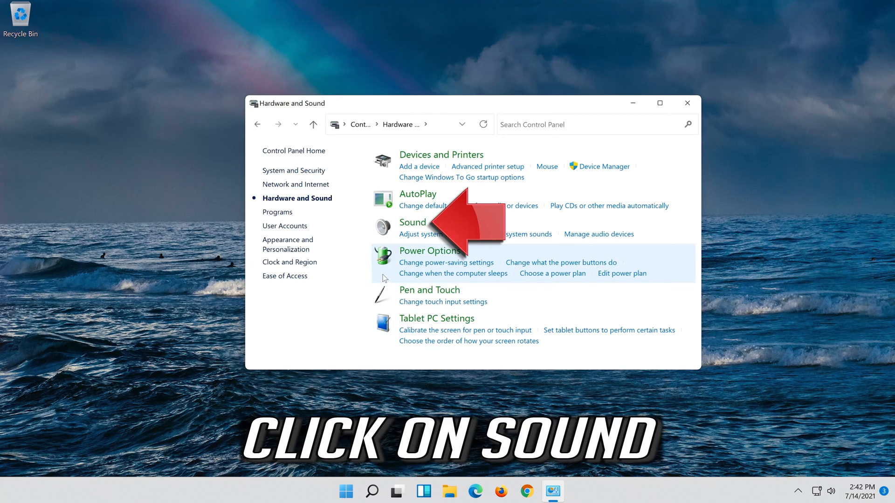
mouse_move(425, 216)
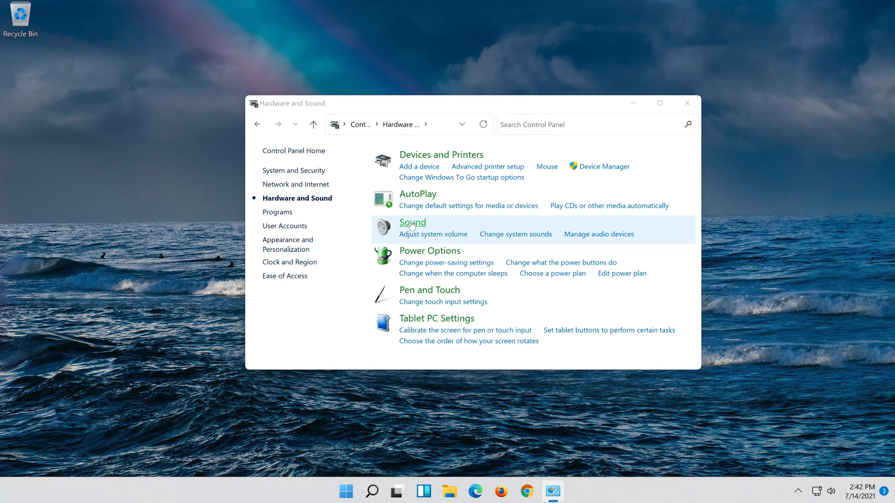
click(412, 222)
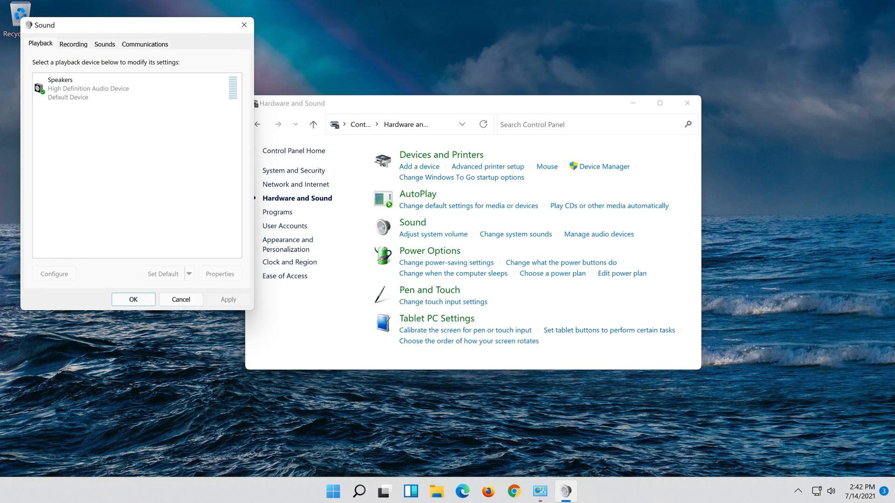